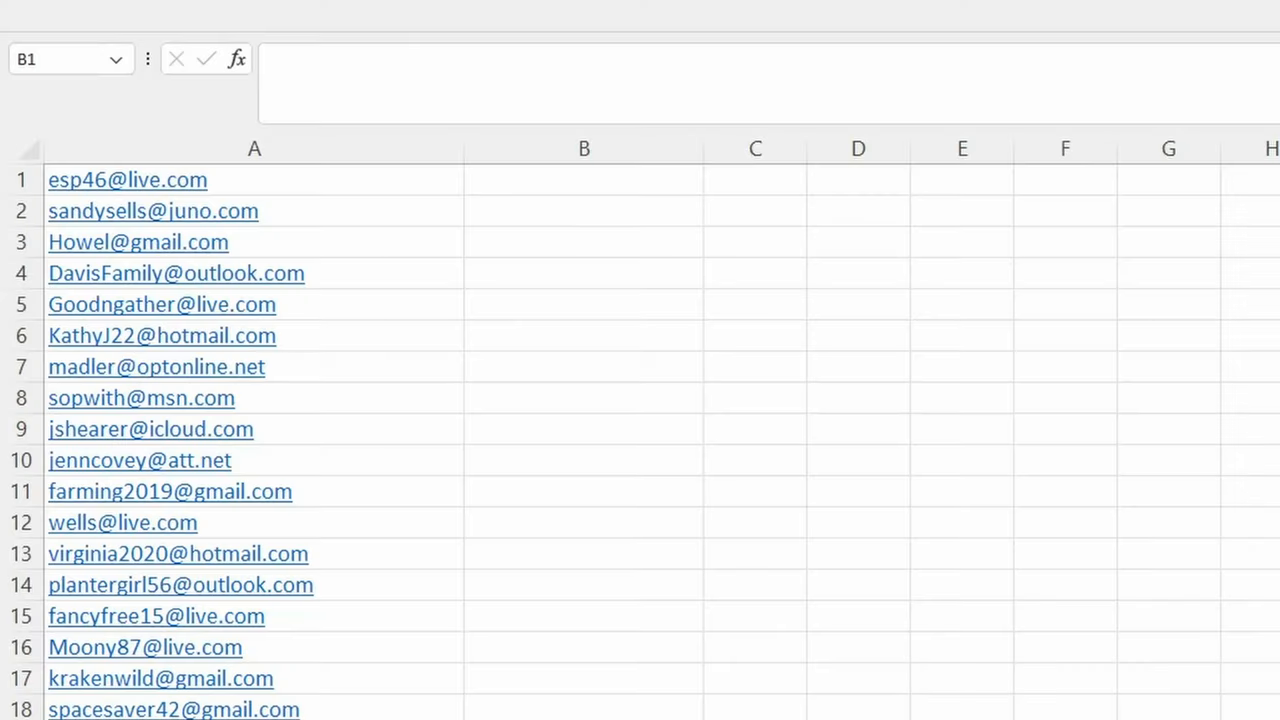
mouse_move(545, 185)
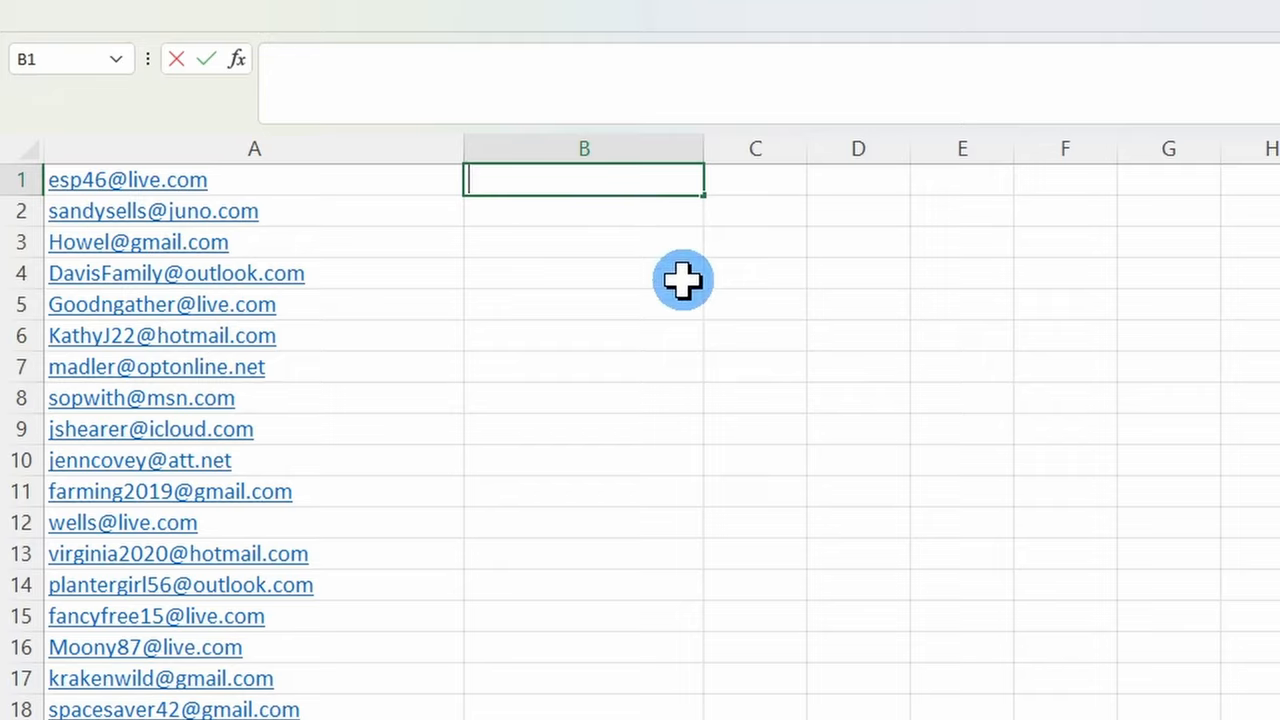
Enter =TEXTJOIN(";",TRUE in B1 so the join uses a semicolon delimiter and ignores empty cells
text(=TE)
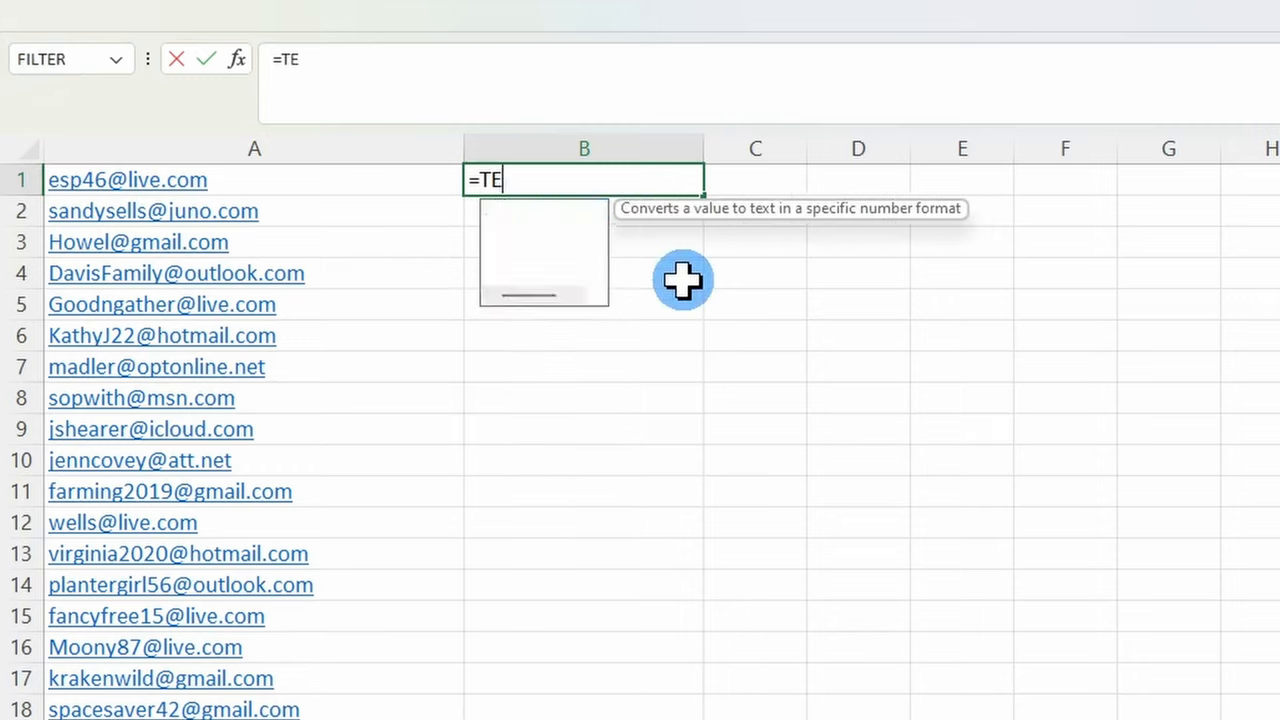
text(XTJOIN)
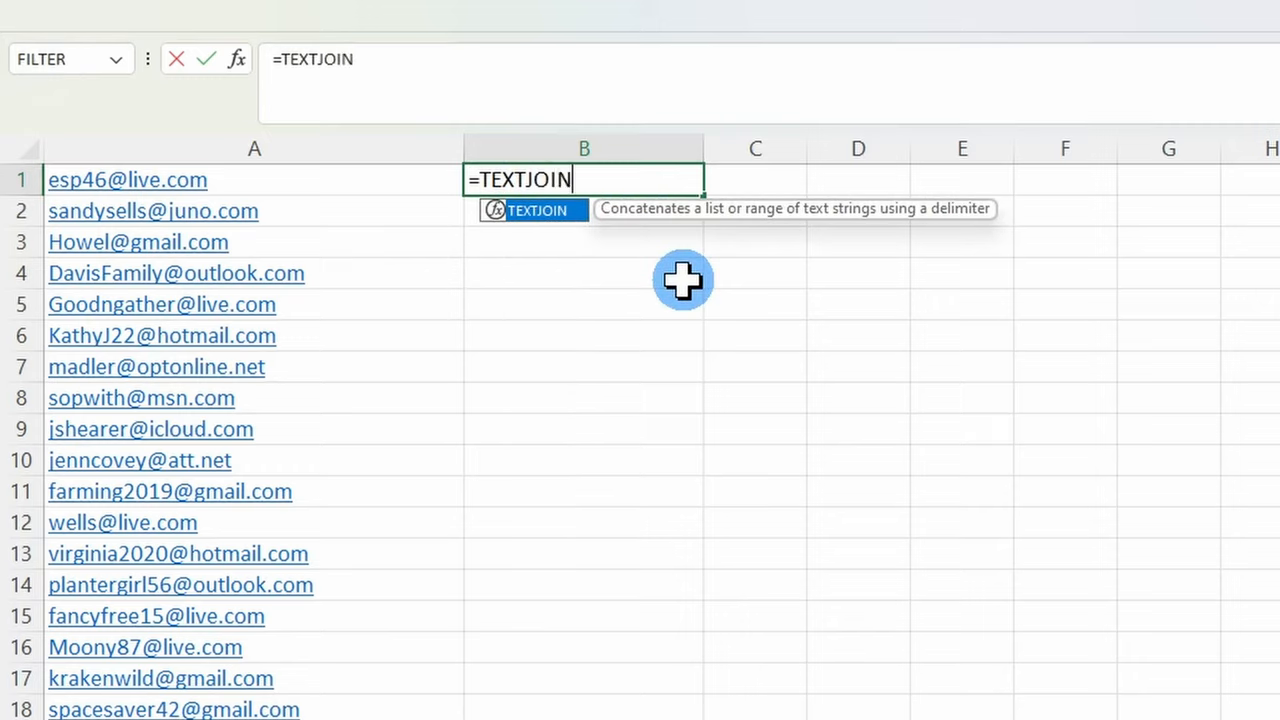
text(()
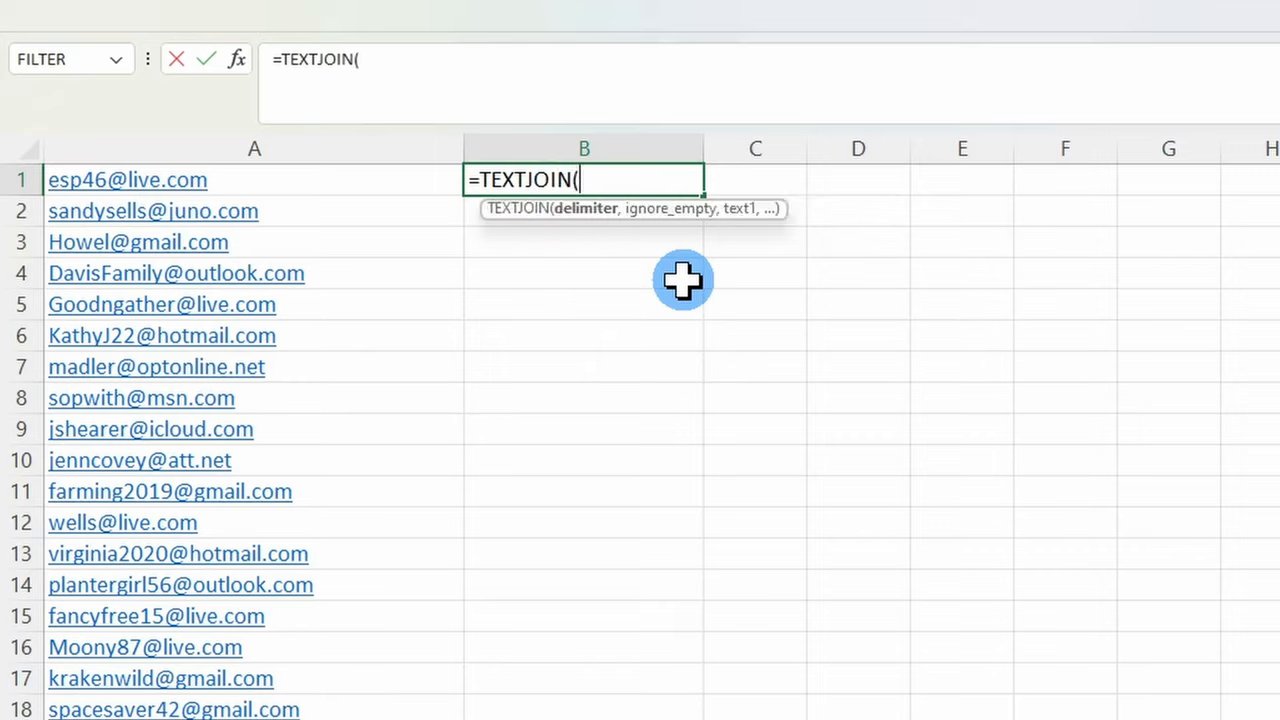
text(")
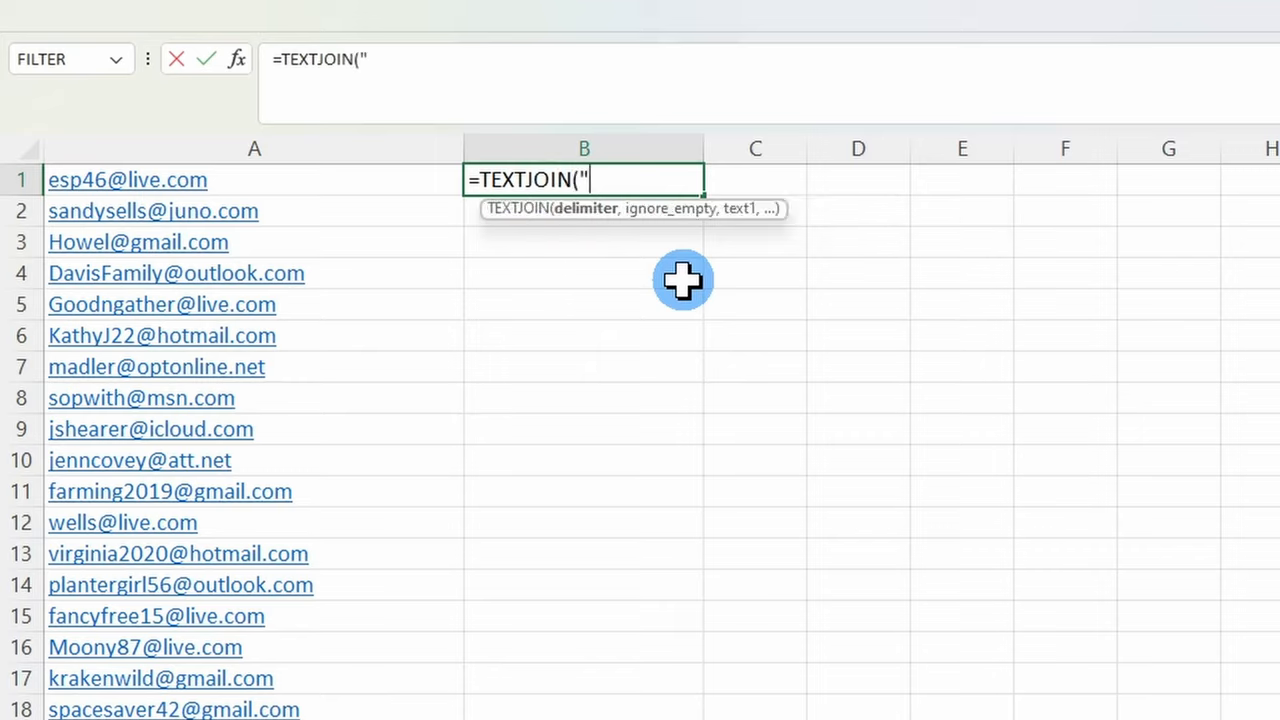
text(;)
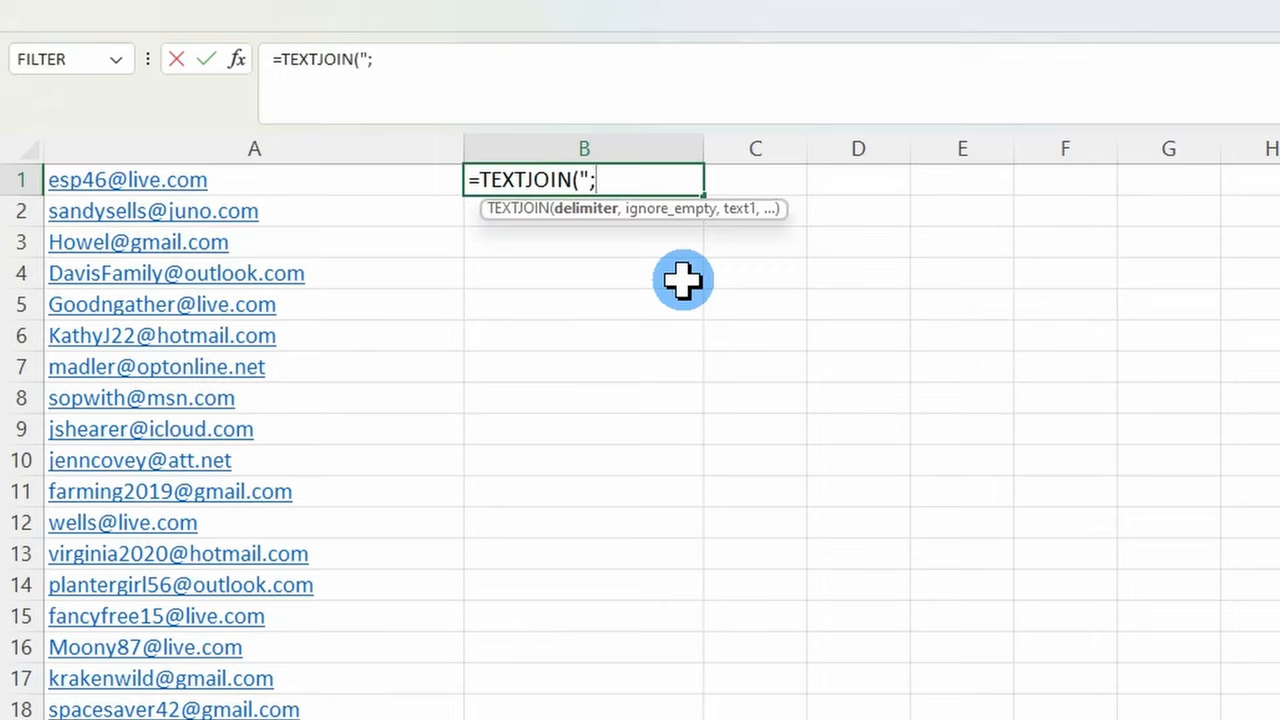
text(")
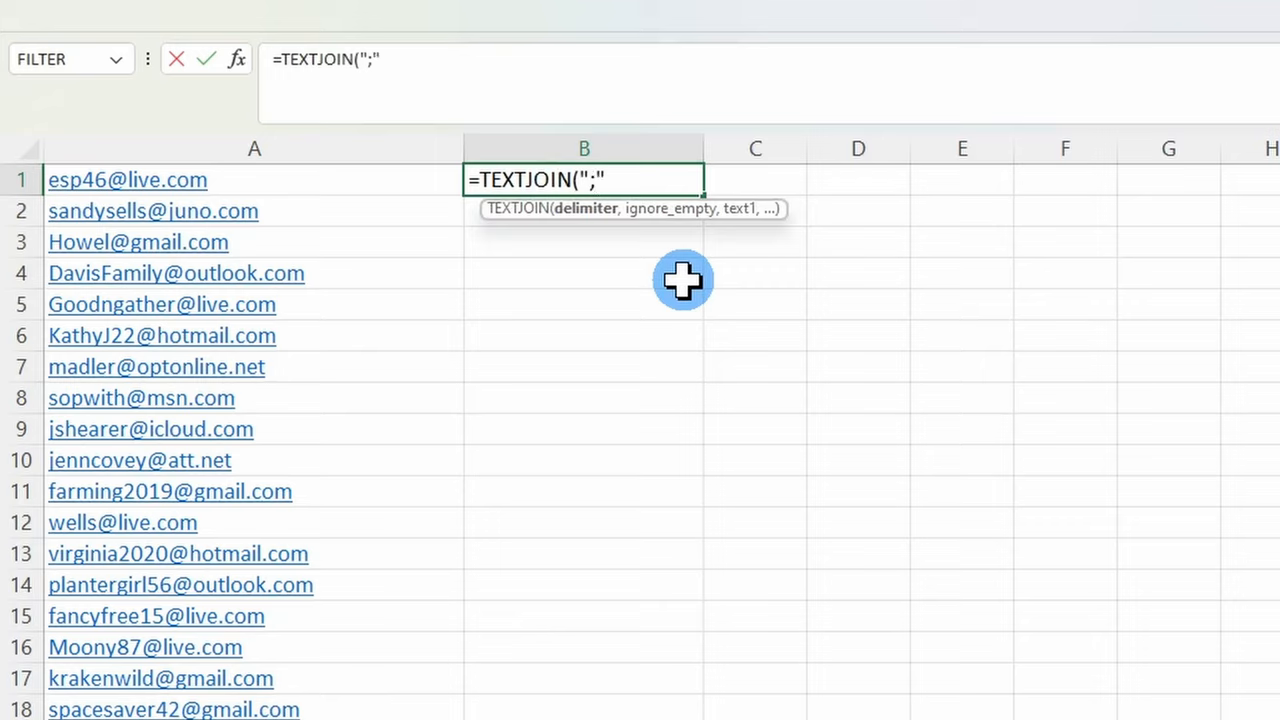
text(,)
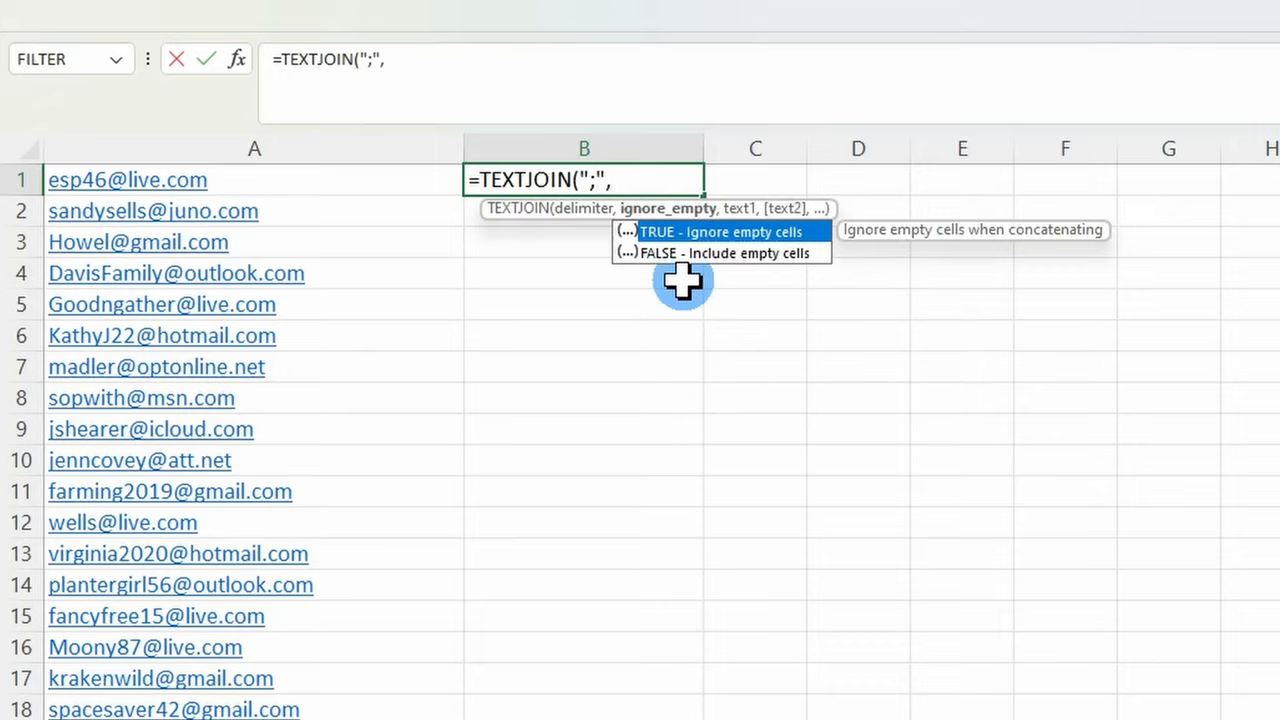
text(TRUE,A1:A20)
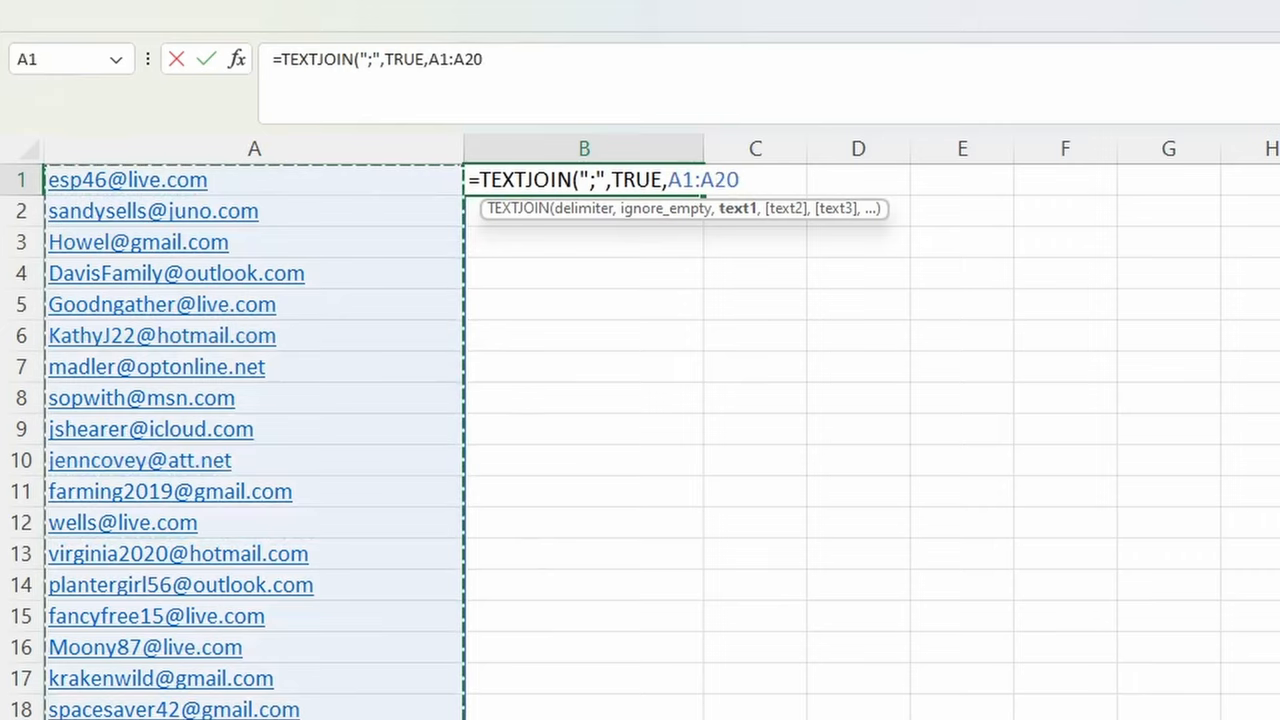
Close the formula over A1:A20 so B1 shows the addresses as one semicolon-separated string
text())
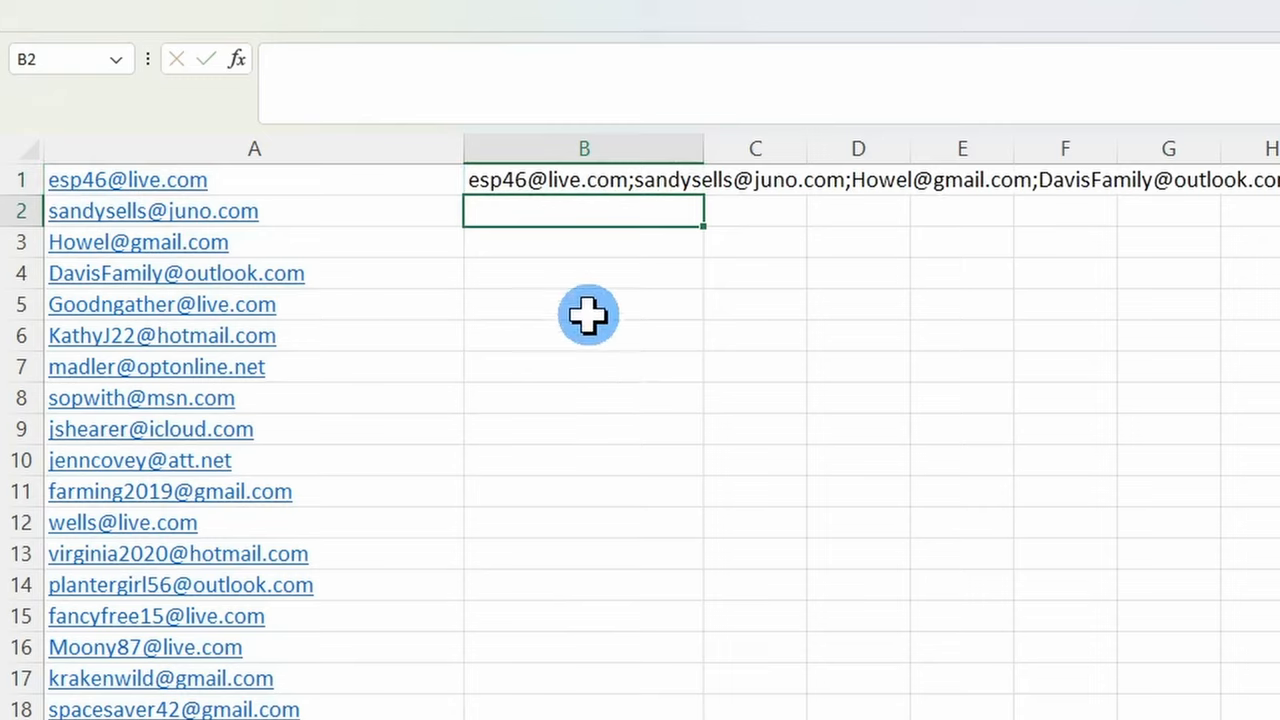
mouse_move(585, 180)
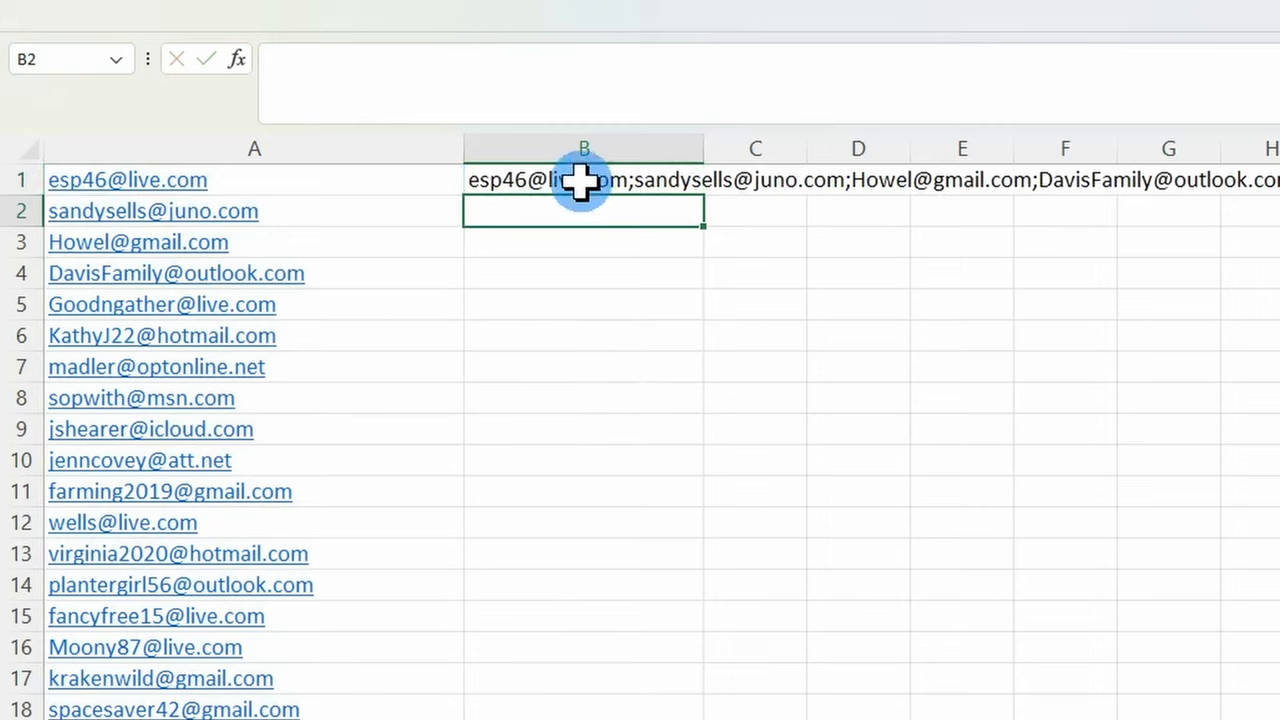
Copy B1 and paste its joined address string into B3 as values only
right_click(583, 179)
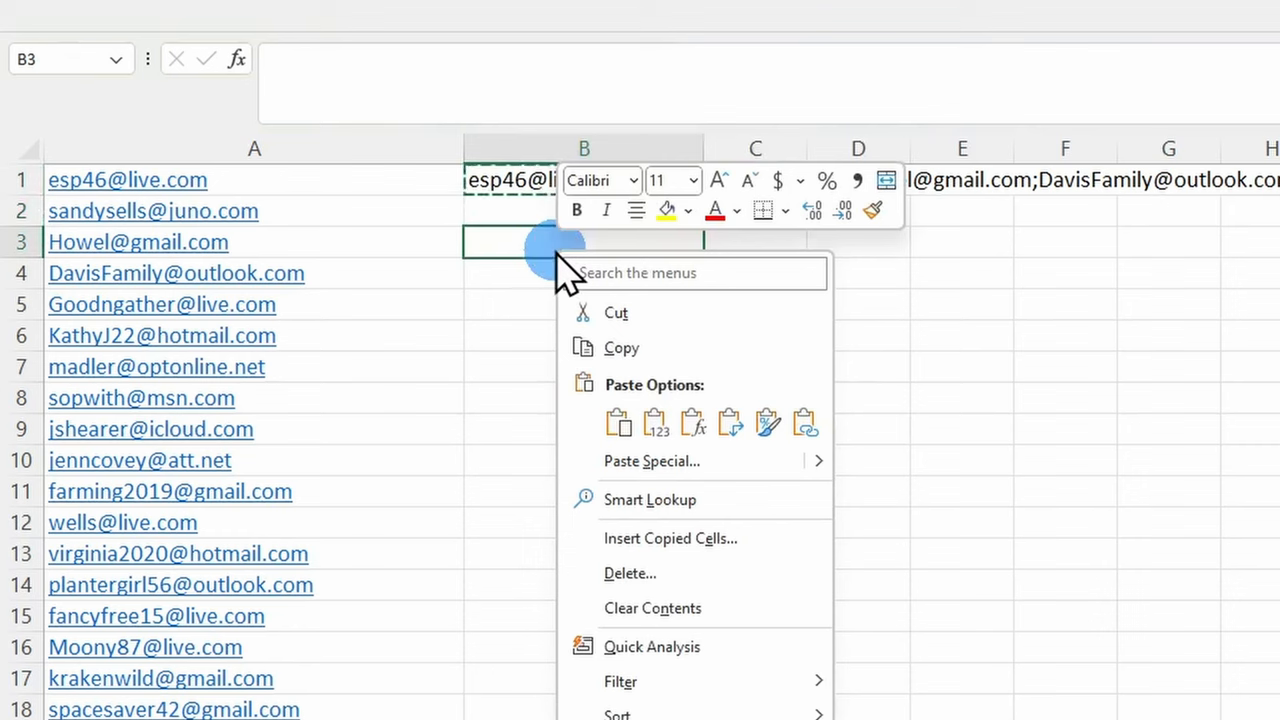
mouse_move(665, 425)
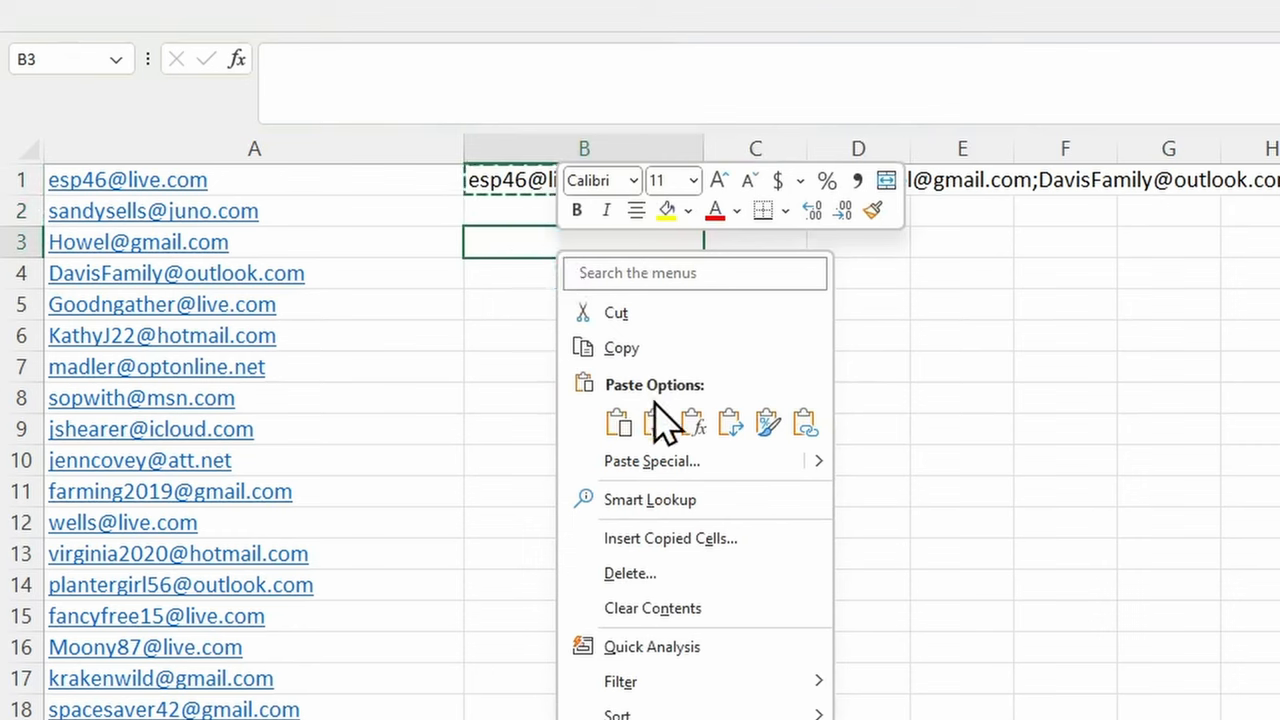
click(654, 421)
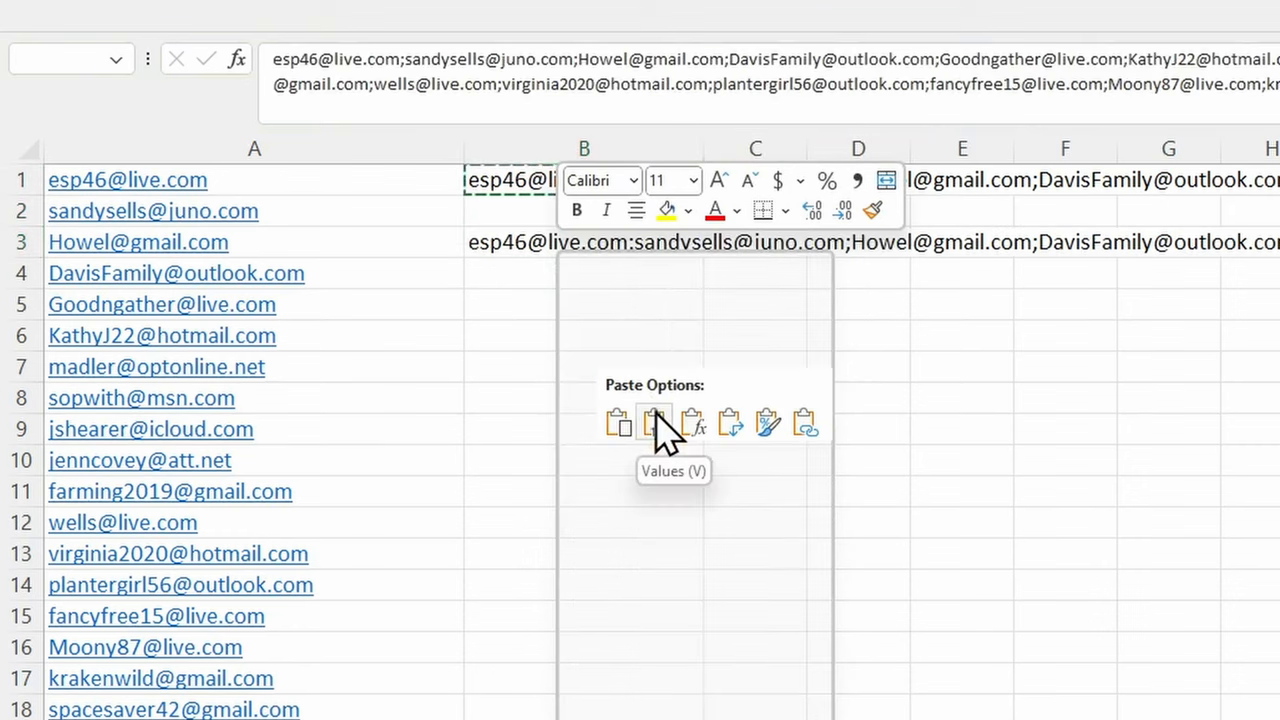
click(654, 421)
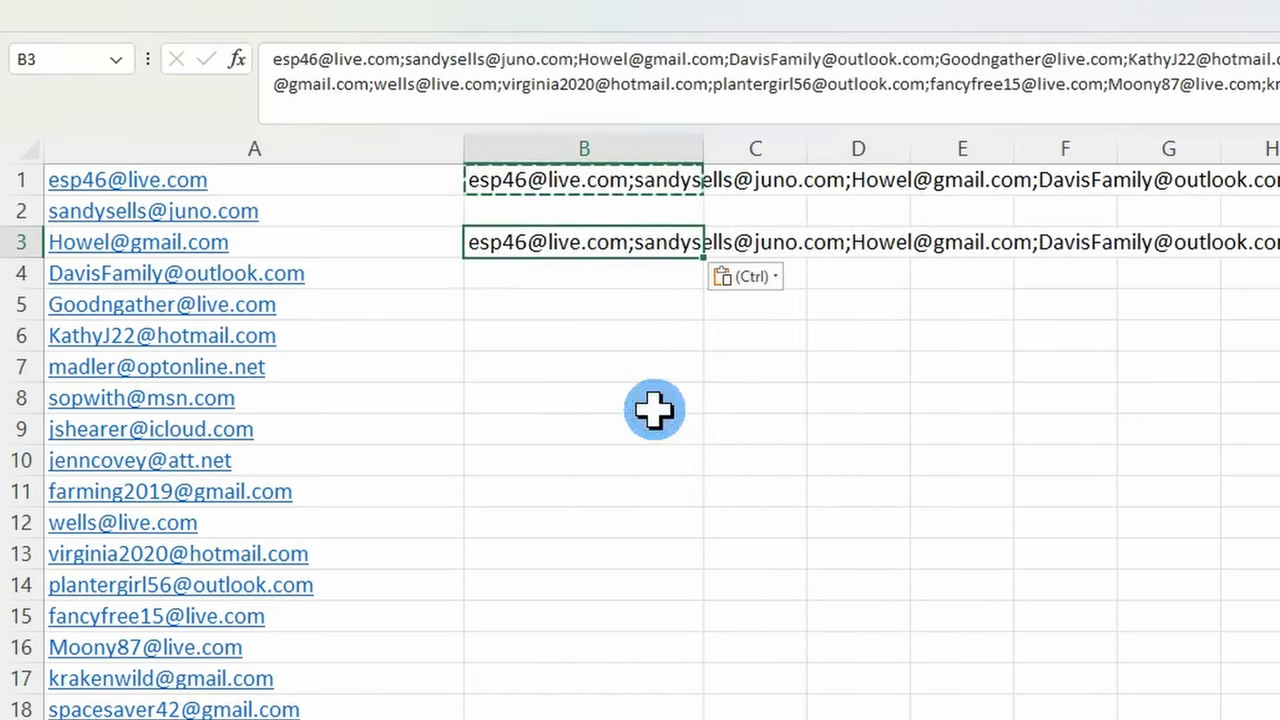
mouse_move(570, 265)
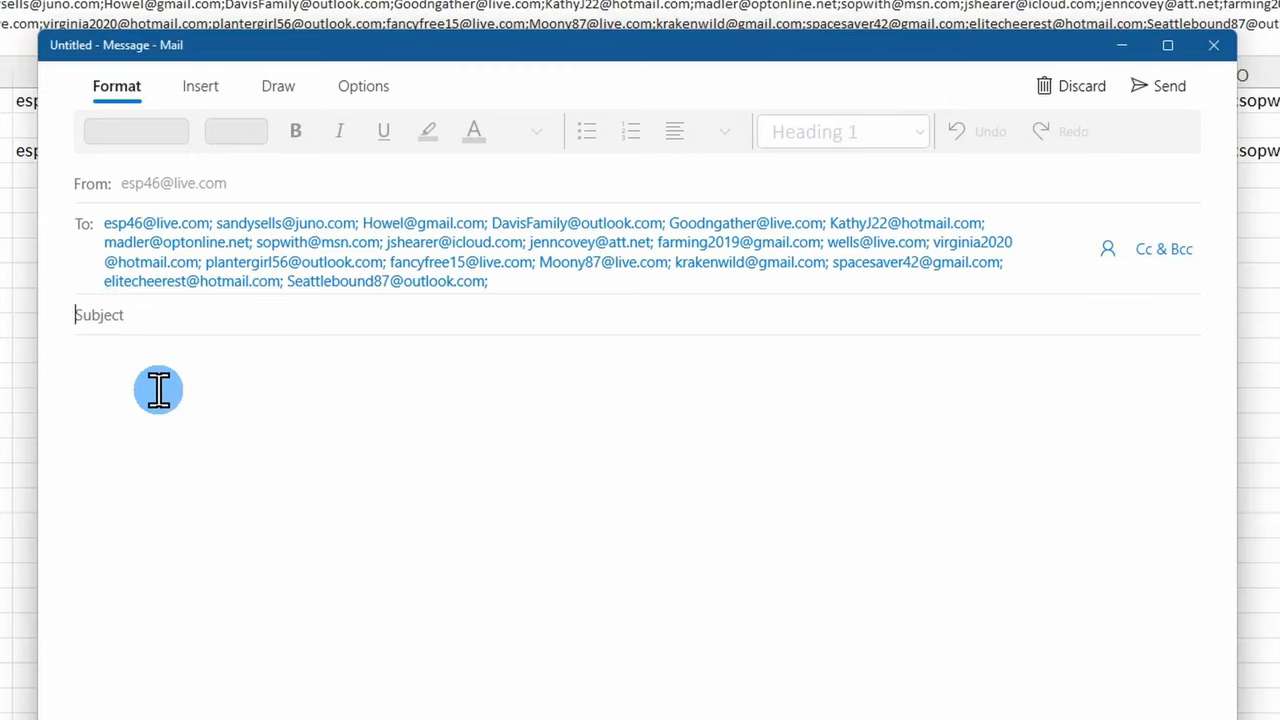
Address the new Mail message to the joined addresses and give it the subject SIMPLE
text(SIMPLE)
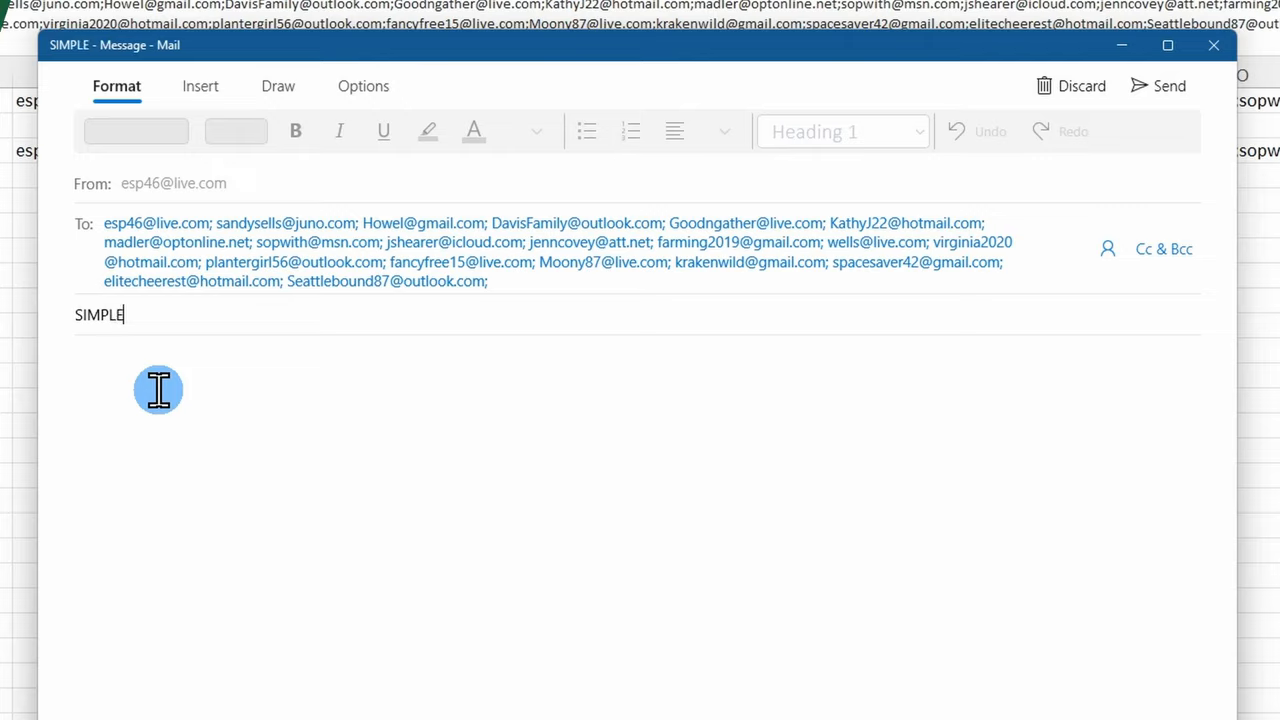